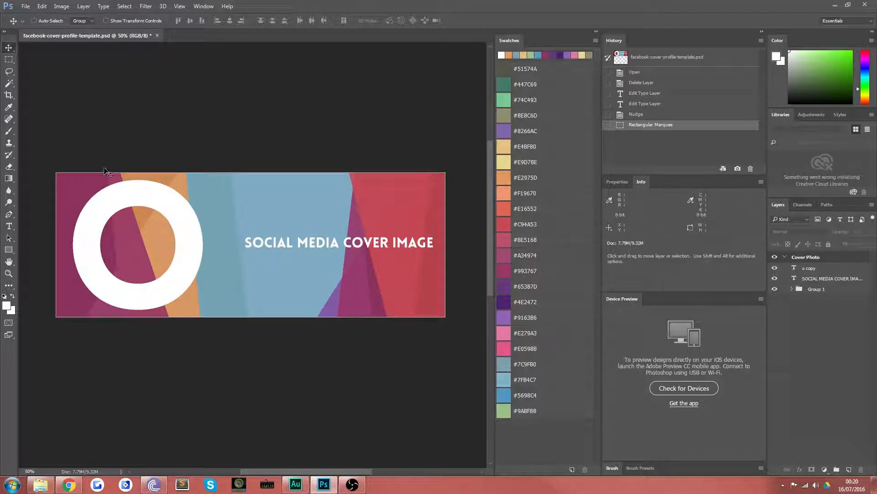
{"action": "mouse_move", "coordinate": [235, 303]}
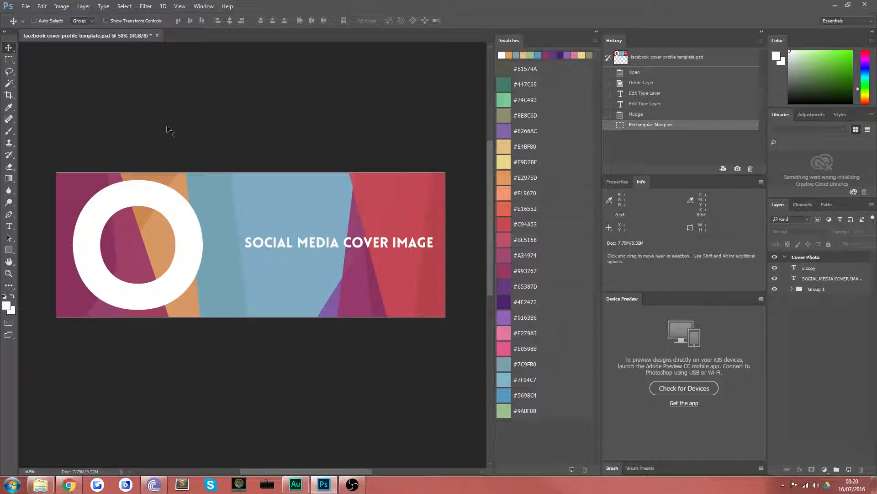
{"action": "mouse_move", "coordinate": [159, 300]}
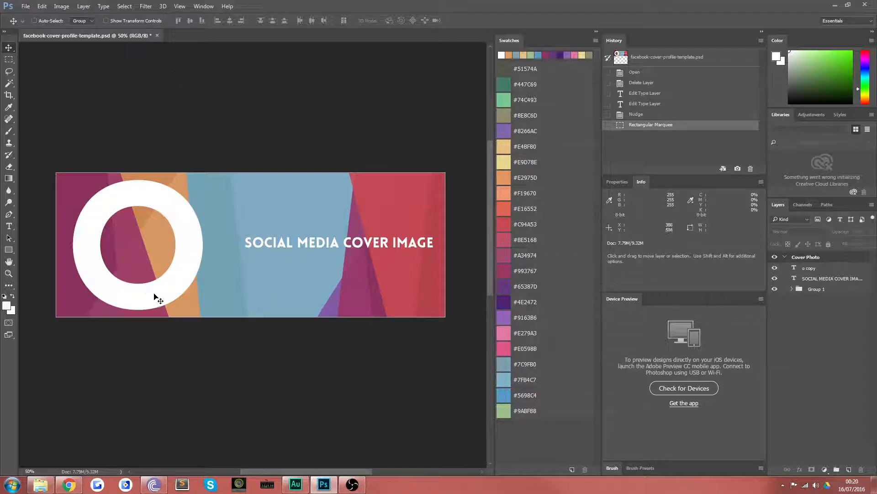
{"action": "mouse_move", "coordinate": [163, 347]}
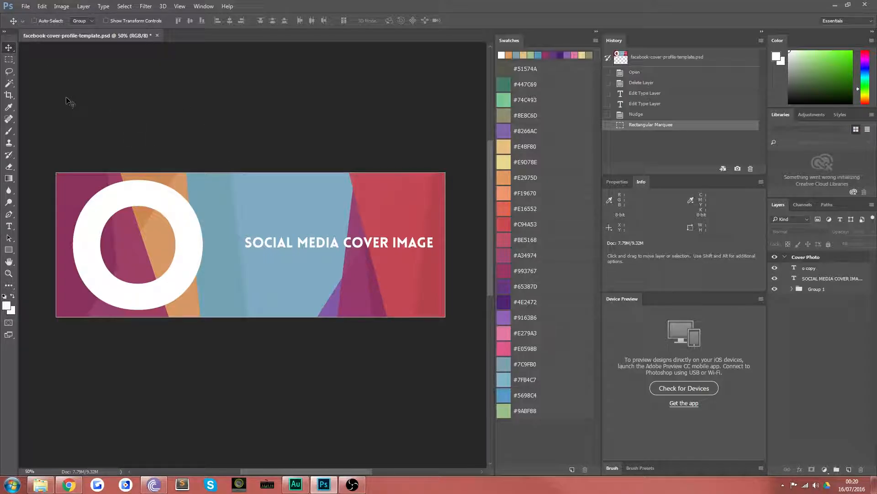
{"action": "mouse_move", "coordinate": [514, 218]}
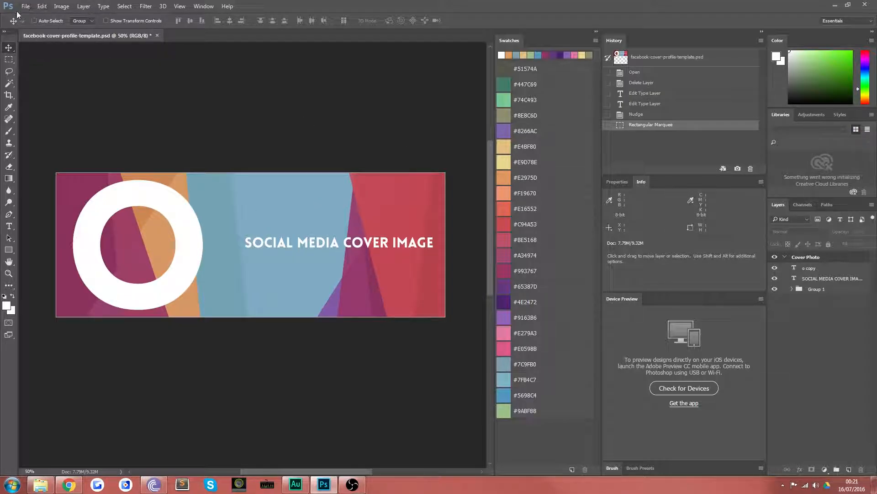
Create a new blank 851 × 315 px document alongside the cover template
{"action": "left_click", "coordinate": [9, 58]}
{"action": "type", "text": "315"}
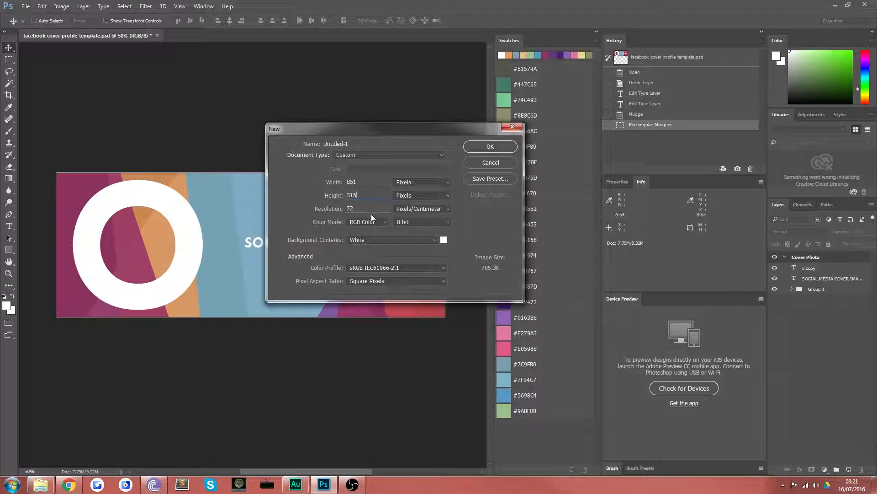
{"action": "left_click", "coordinate": [489, 146]}
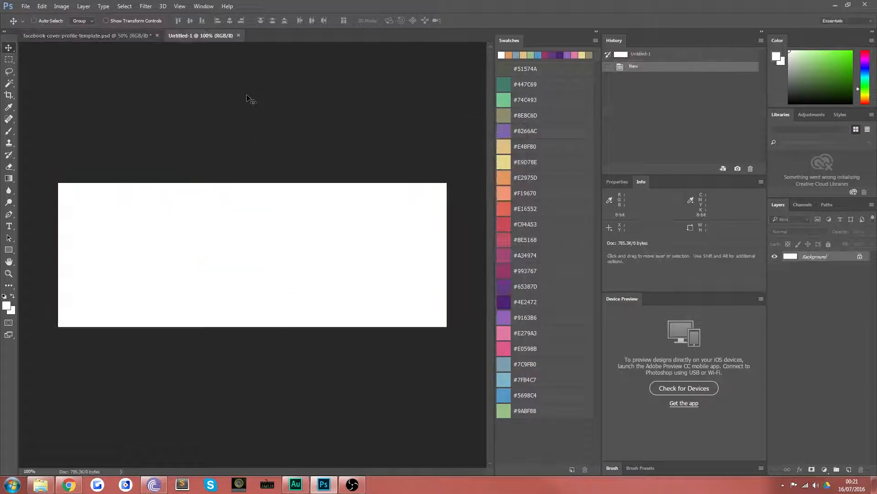
{"action": "mouse_move", "coordinate": [166, 171]}
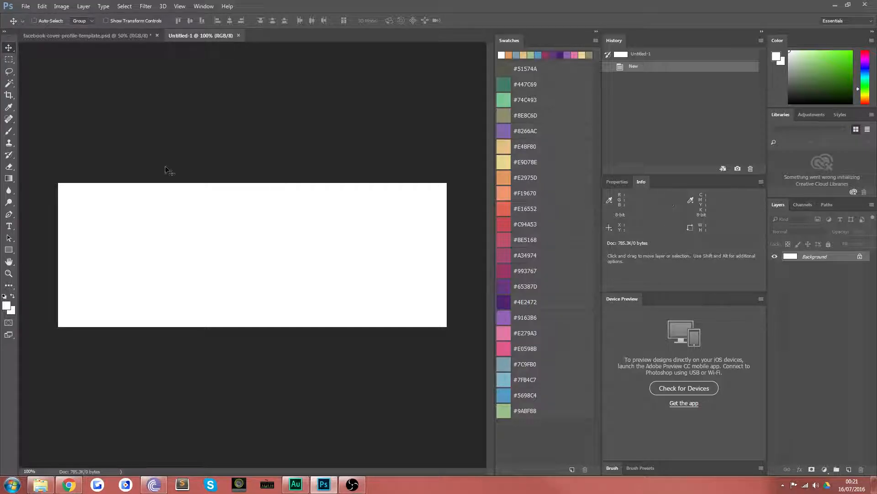
{"action": "mouse_move", "coordinate": [748, 275]}
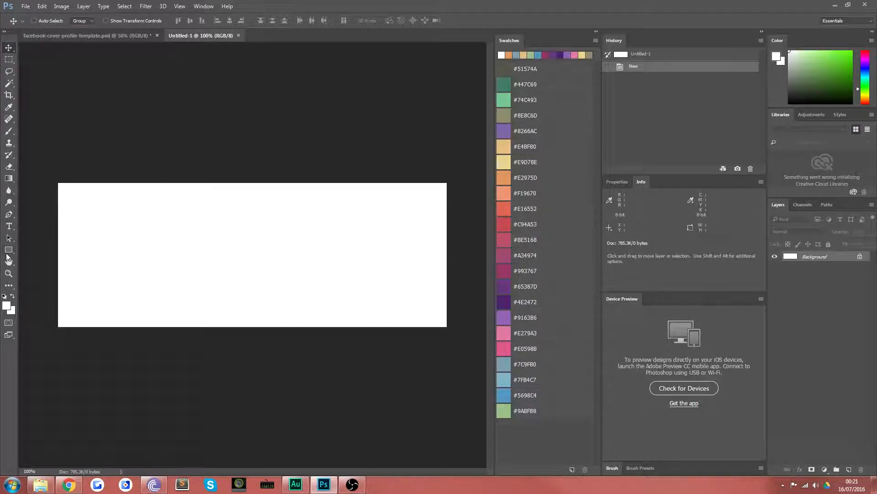
Draw a tall pink rectangle, then Free Transform it into a slanted band on the right edge
{"action": "left_click", "coordinate": [9, 250]}
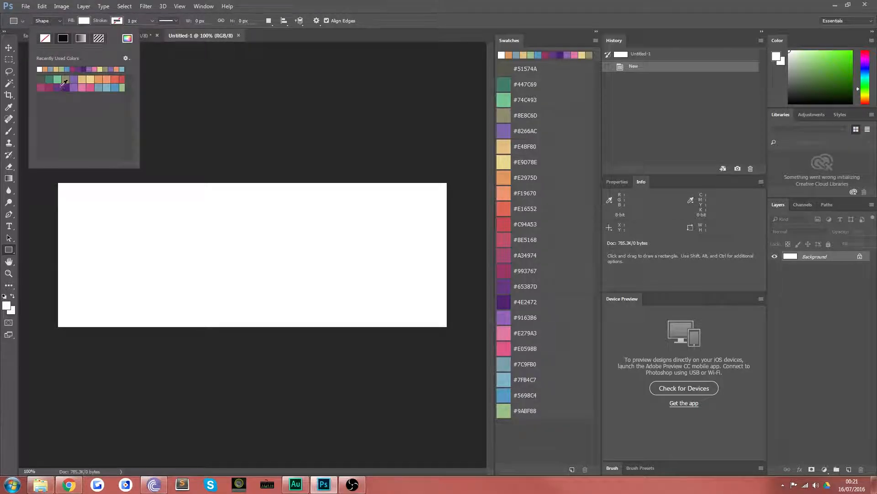
{"action": "mouse_move", "coordinate": [220, 268]}
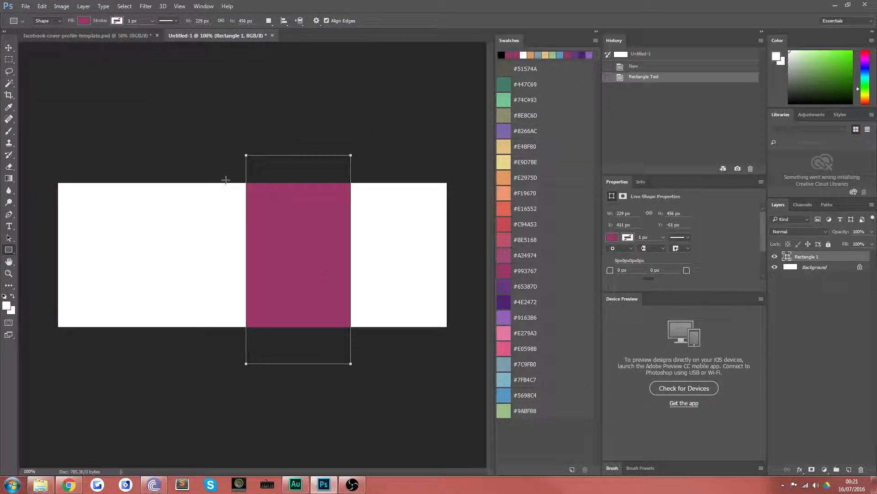
{"action": "key", "text": "ctrl+t"}
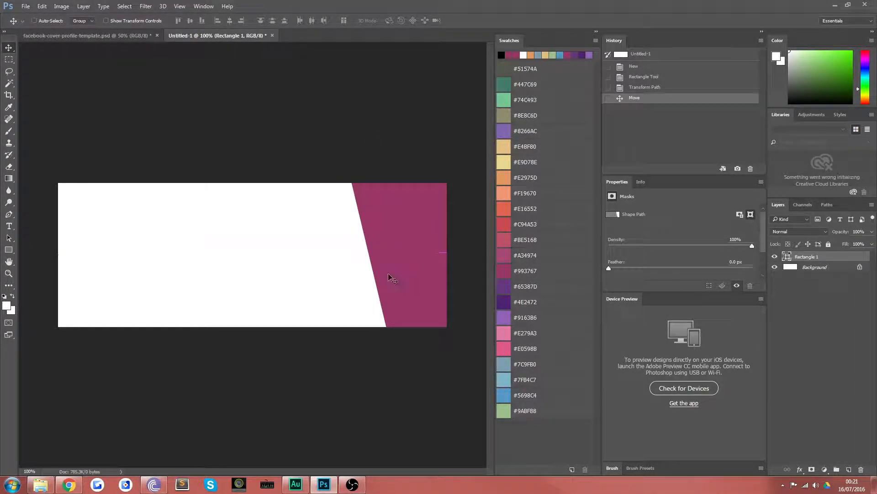
{"action": "key", "text": "Ctrl+t"}
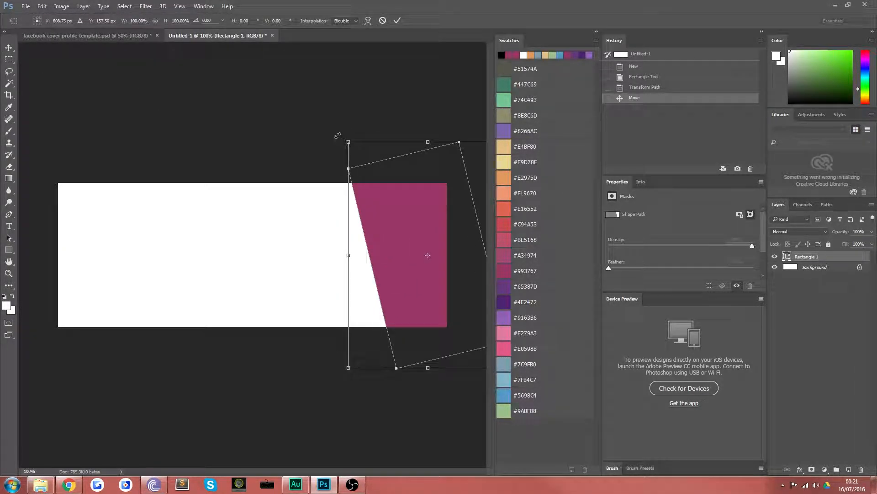
{"action": "left_click", "coordinate": [397, 21]}
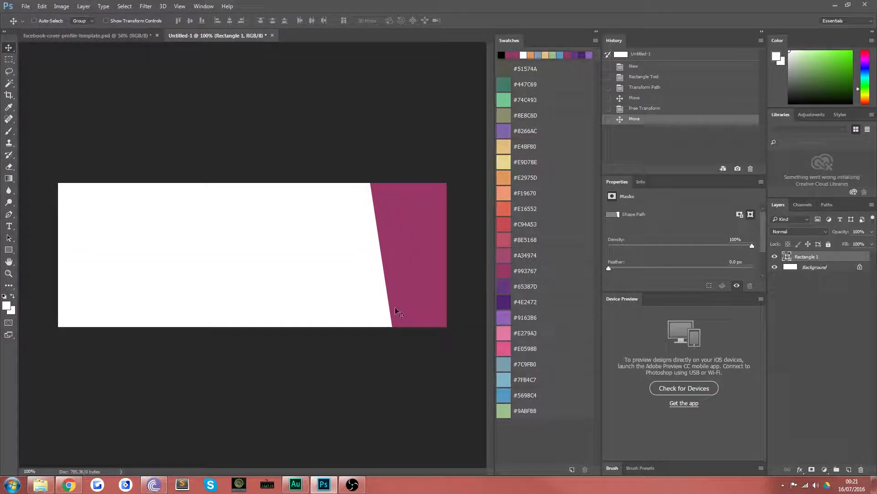
{"action": "mouse_move", "coordinate": [379, 282]}
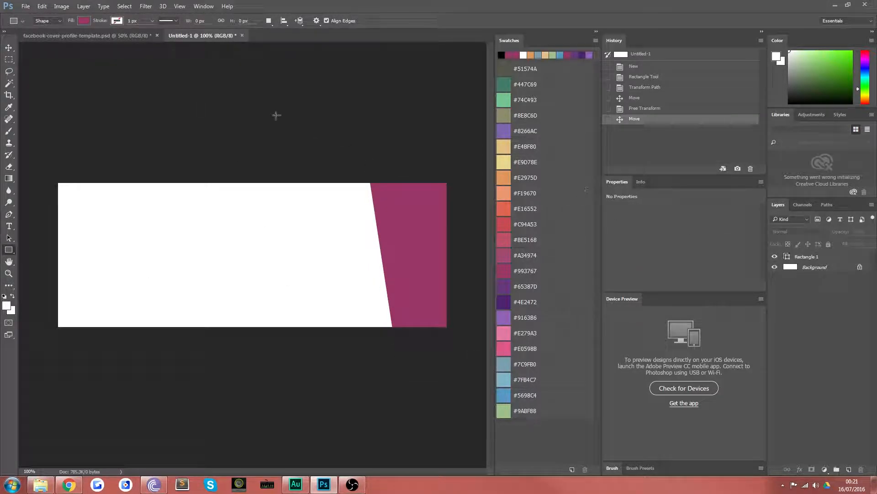
Add a second lighter pink slanted rectangle behind the first at 90% opacity
{"action": "left_click", "coordinate": [84, 21]}
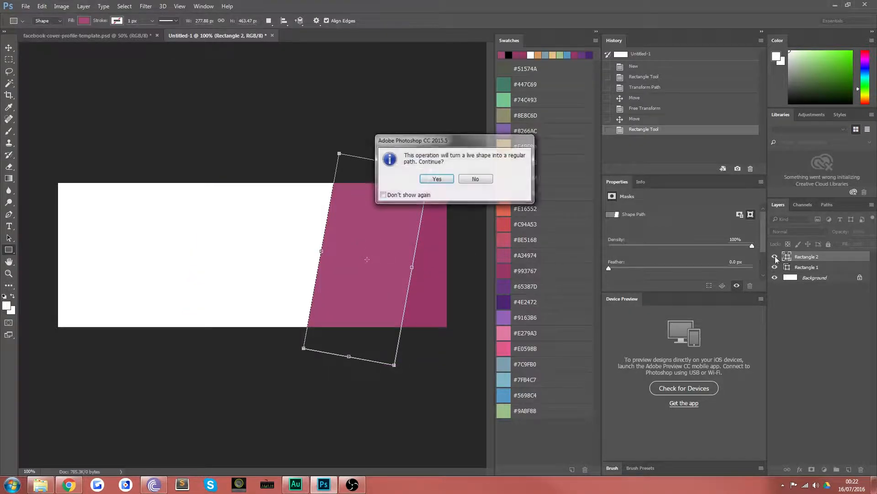
{"action": "left_click", "coordinate": [437, 178]}
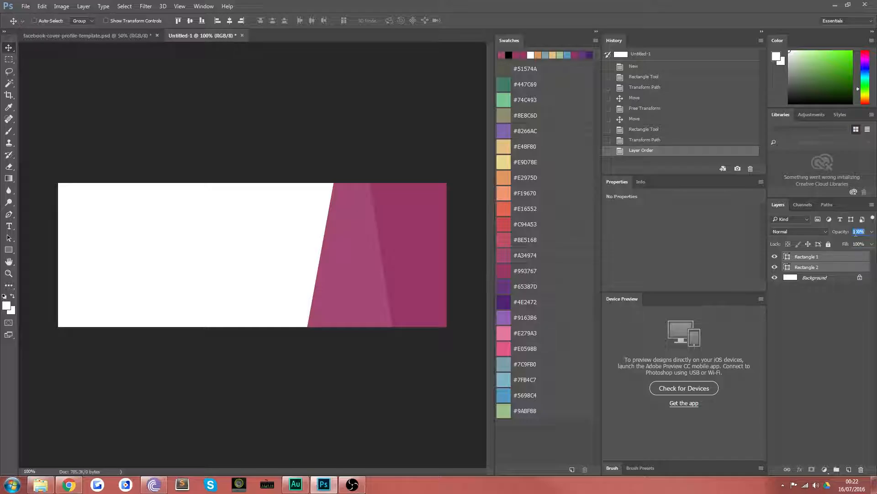
{"action": "type", "text": "90"}
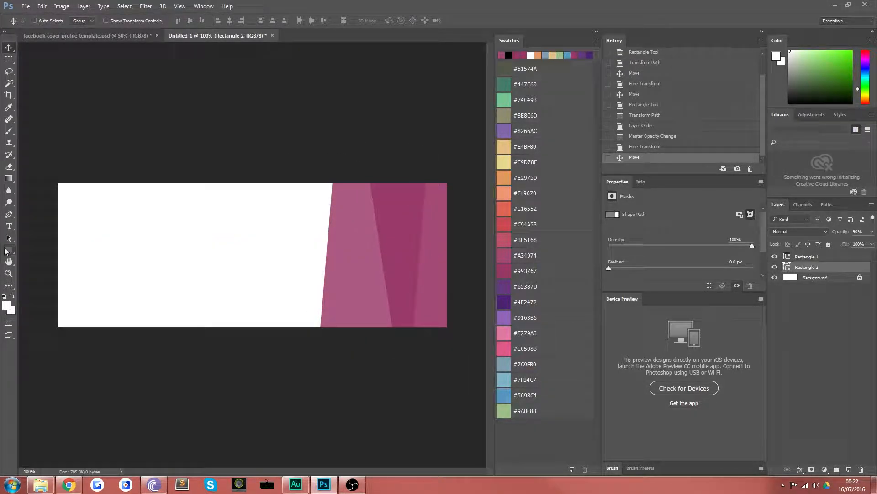
Add a tilted purple rectangle across the middle, moved to the bottom layer at 90% opacity
{"action": "left_click", "coordinate": [9, 249]}
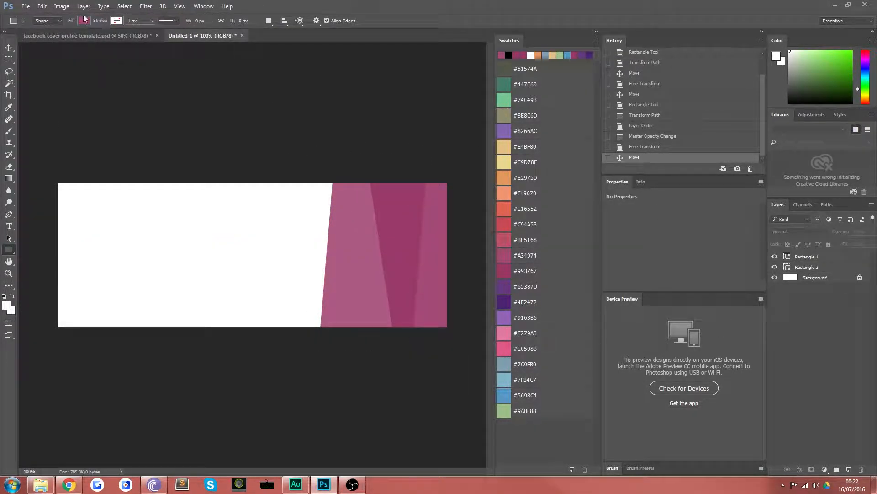
{"action": "left_click", "coordinate": [83, 21]}
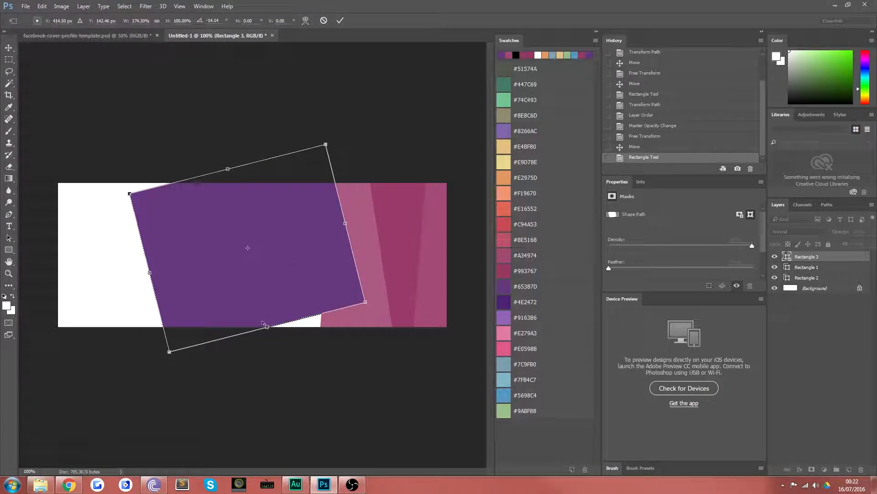
{"action": "left_click", "coordinate": [340, 21]}
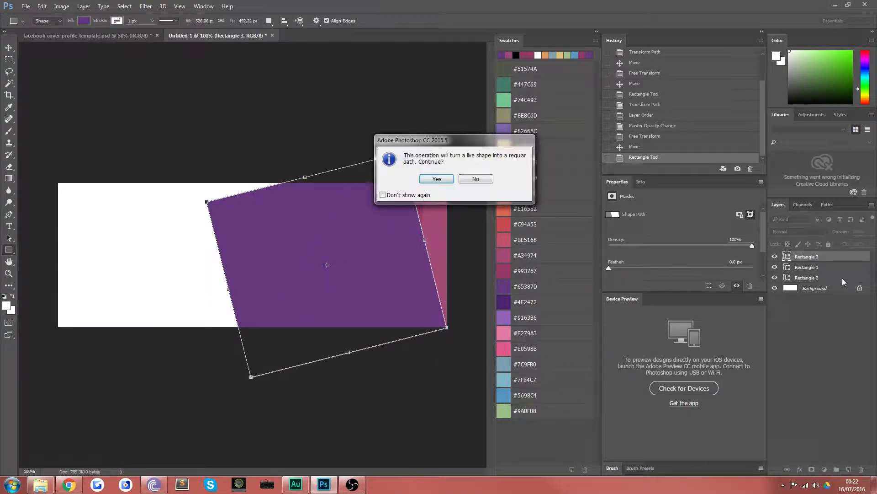
{"action": "left_click", "coordinate": [437, 178]}
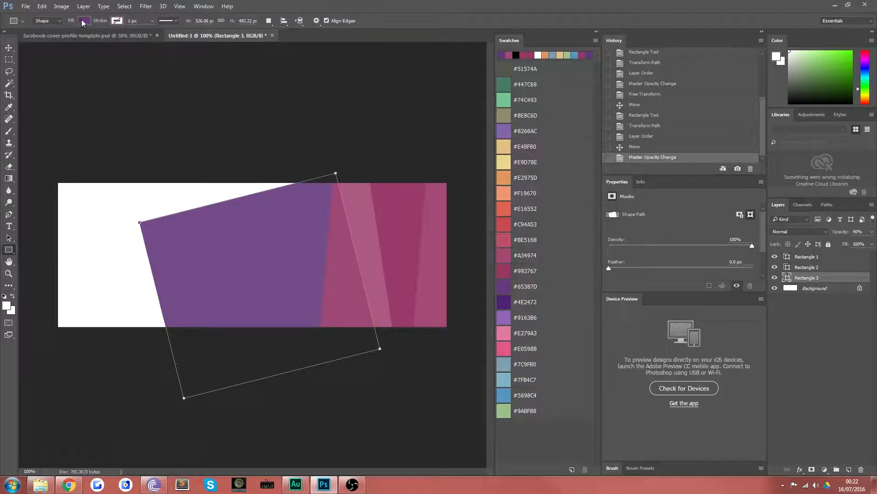
{"action": "left_click", "coordinate": [82, 21]}
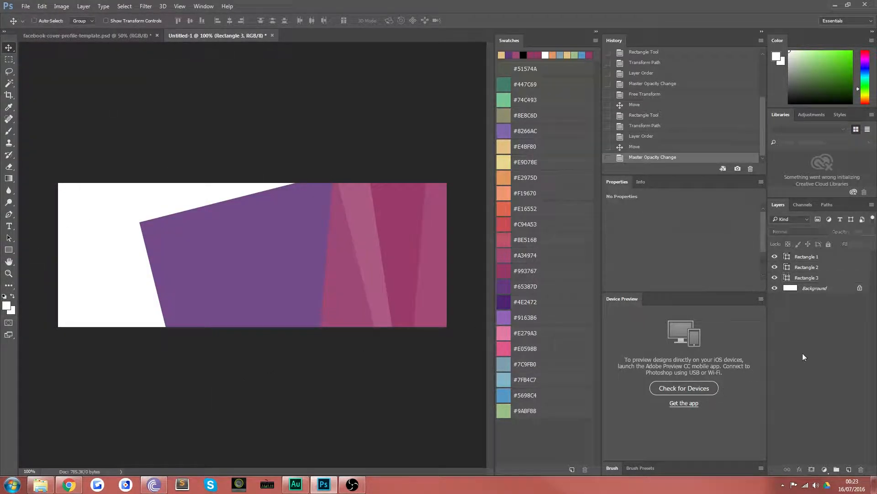
Add a tan rectangle rotated across the lower left, above Rectangle 3, at 90% opacity
{"action": "left_click", "coordinate": [9, 249]}
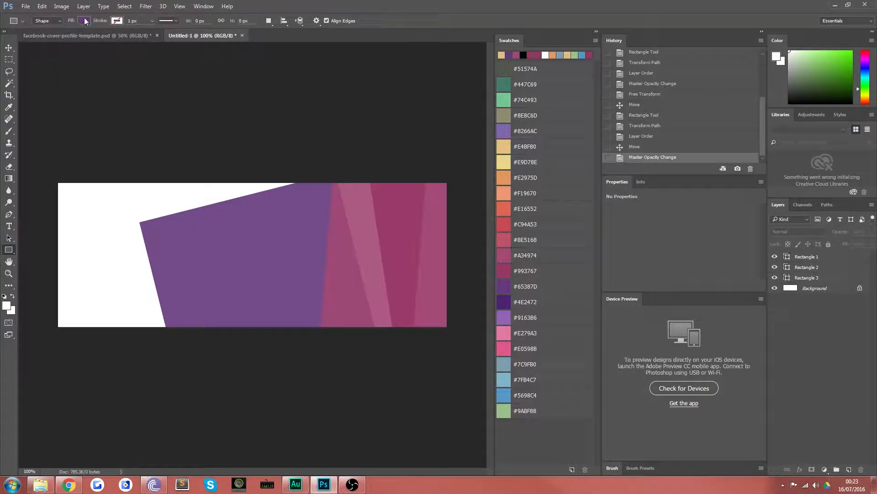
{"action": "left_click", "coordinate": [84, 21]}
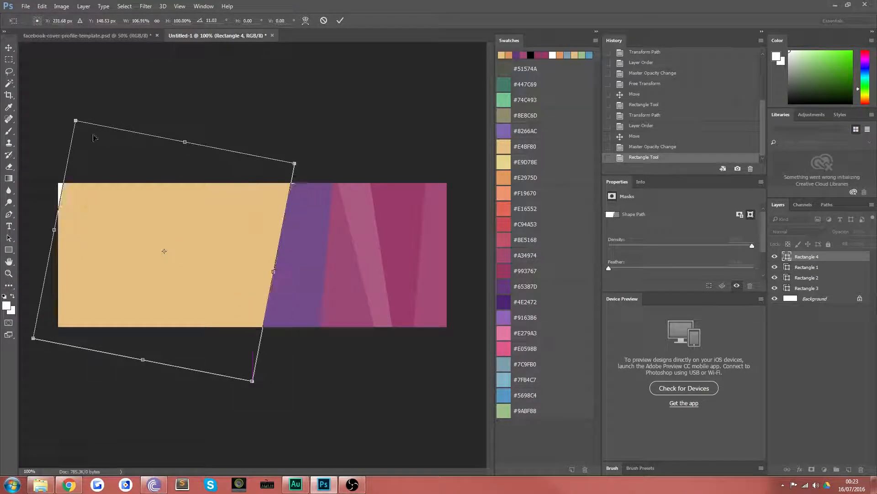
{"action": "left_click_drag", "start_coordinate": [76, 121], "coordinate": [56, 118]}
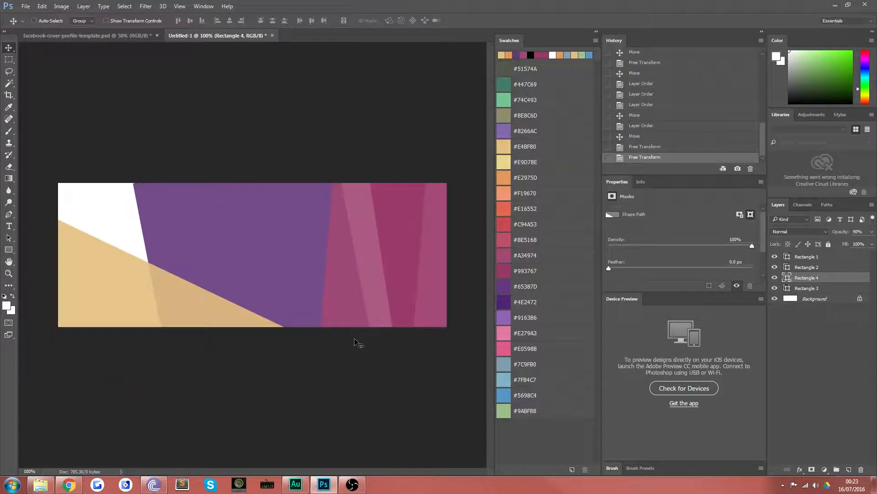
{"action": "mouse_move", "coordinate": [2, 253]}
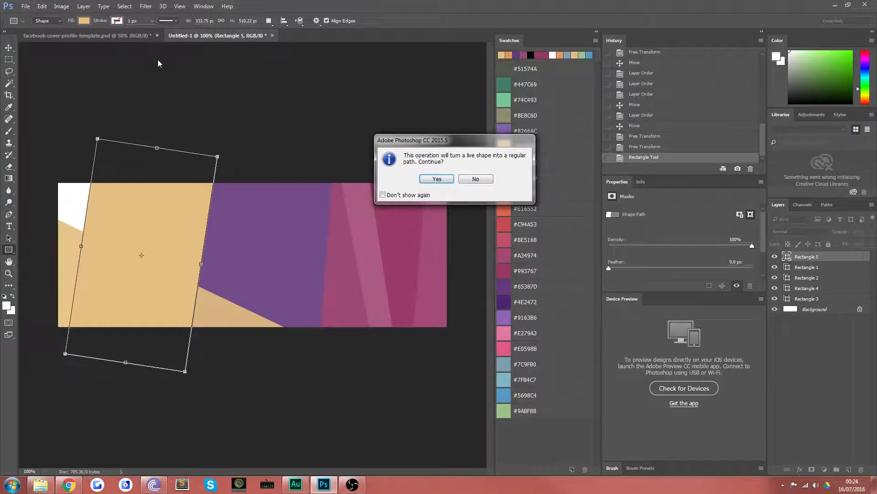
Recolour the upper tilted rectangle (Rectangle 5) light blue from the swatch picker
{"action": "left_click", "coordinate": [436, 179]}
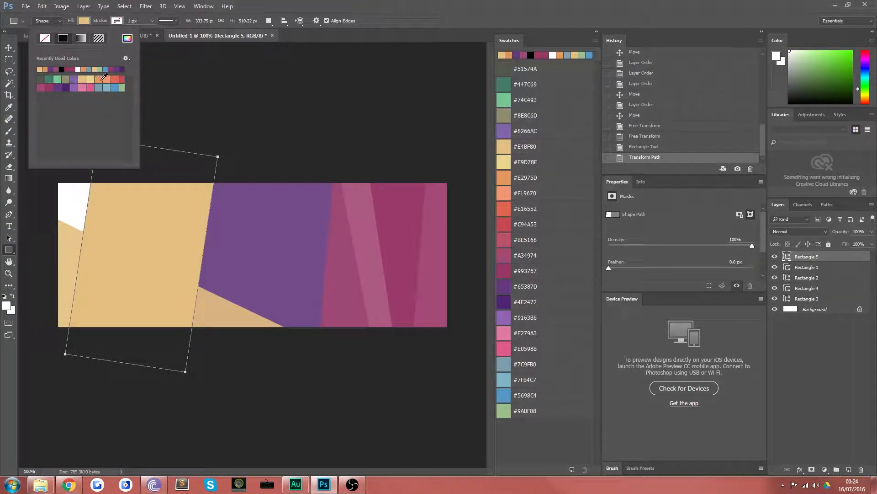
{"action": "left_click", "coordinate": [107, 83]}
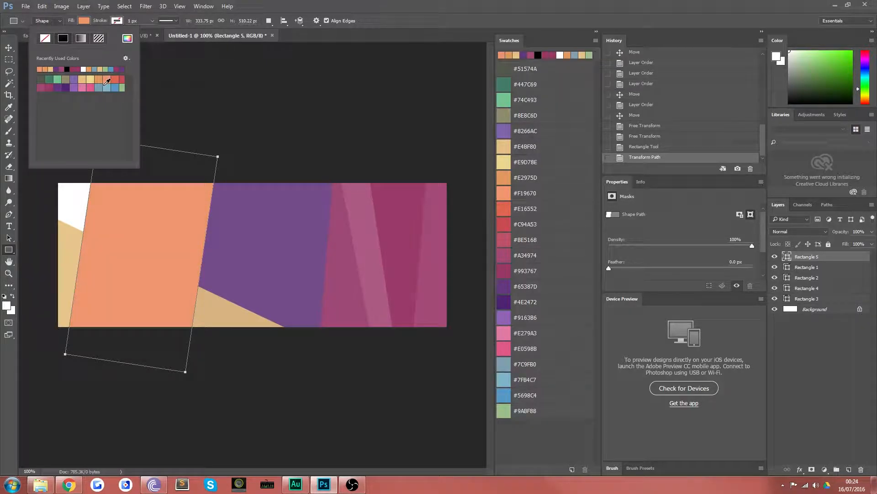
{"action": "left_click", "coordinate": [108, 88]}
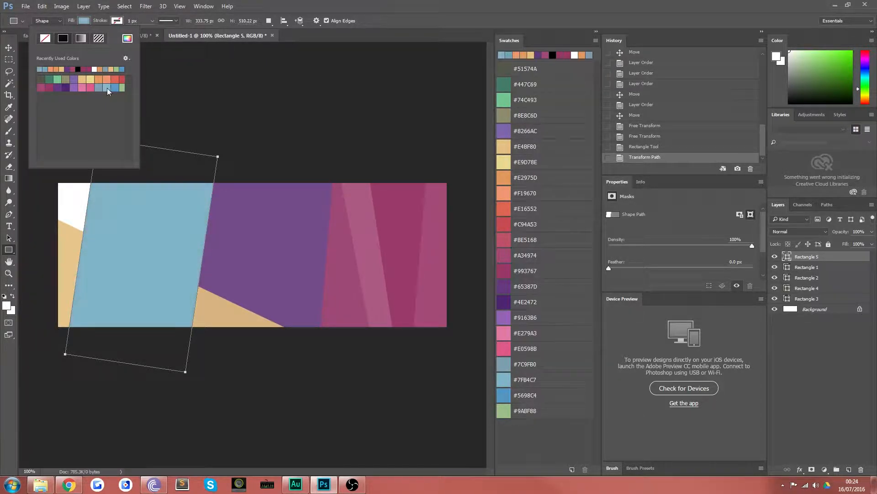
{"action": "left_click", "coordinate": [108, 92]}
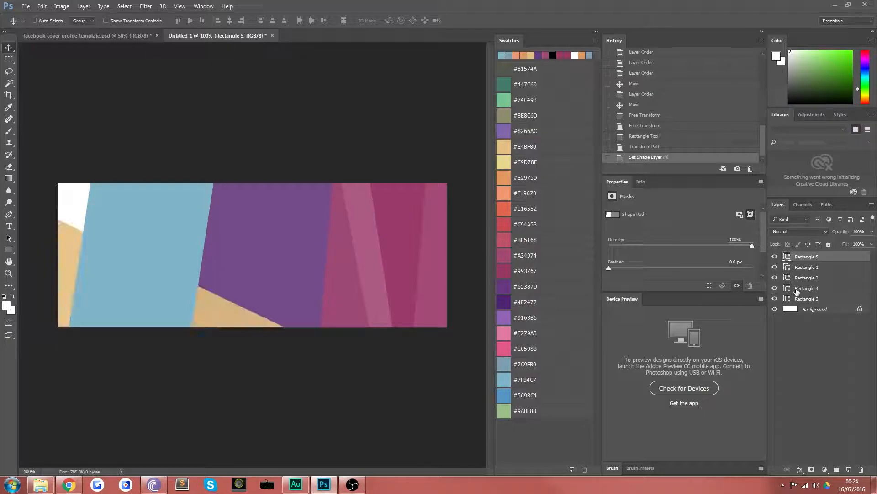
Recolour Rectangle 4 light blue too, then toggle its visibility to compare
{"action": "left_click", "coordinate": [807, 288]}
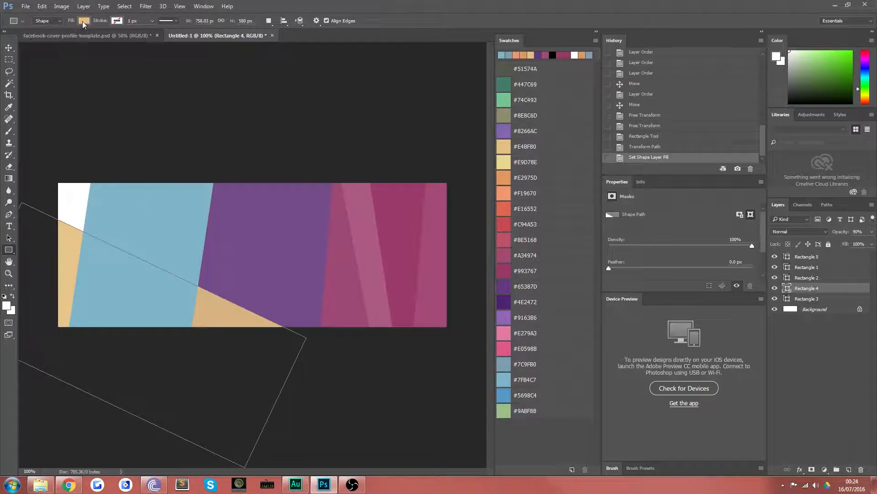
{"action": "left_click", "coordinate": [84, 21]}
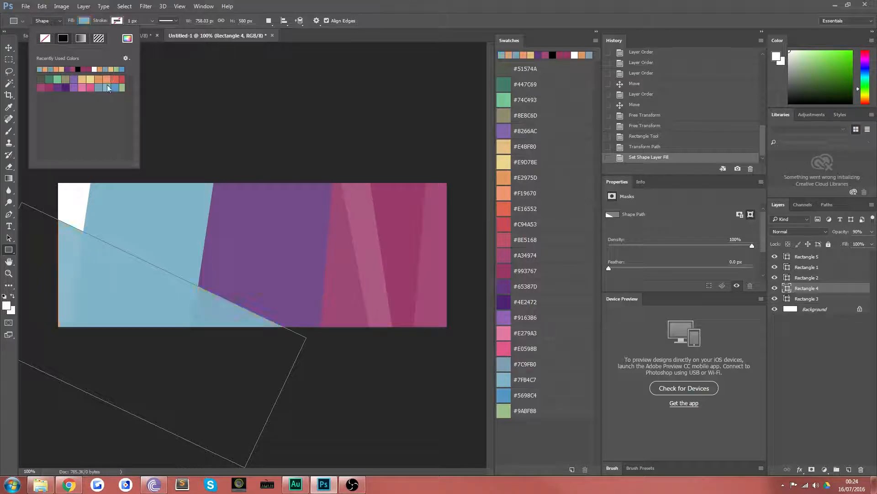
{"action": "left_click", "coordinate": [115, 86]}
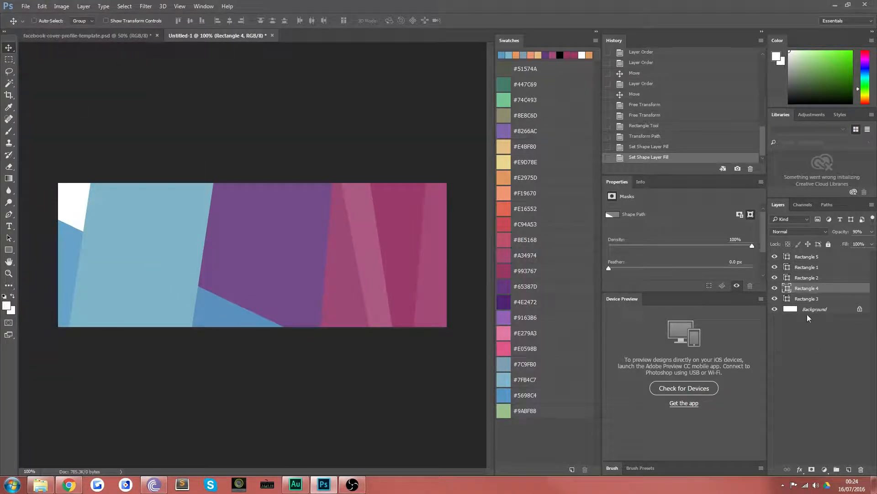
{"action": "left_click", "coordinate": [807, 298]}
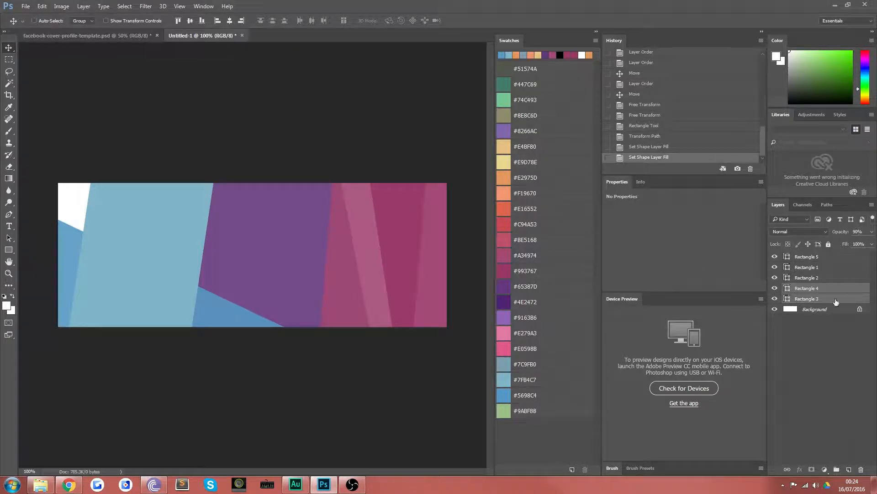
{"action": "left_click", "coordinate": [775, 298]}
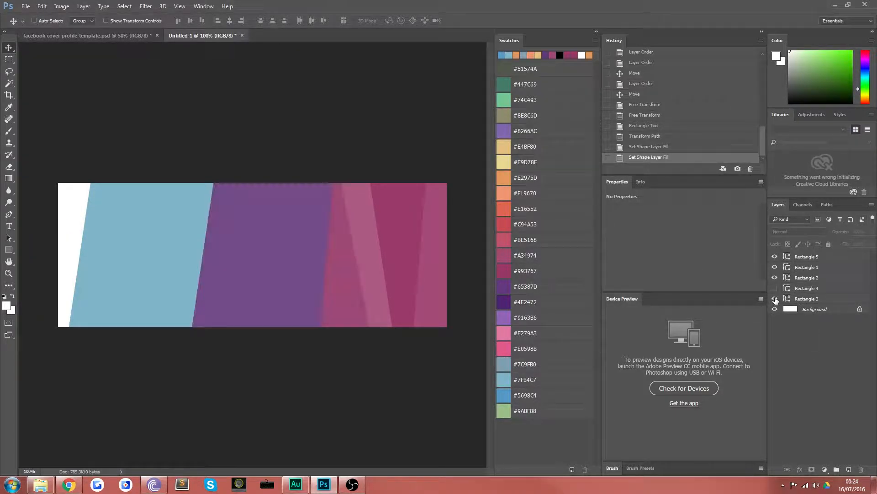
{"action": "left_click", "coordinate": [775, 288]}
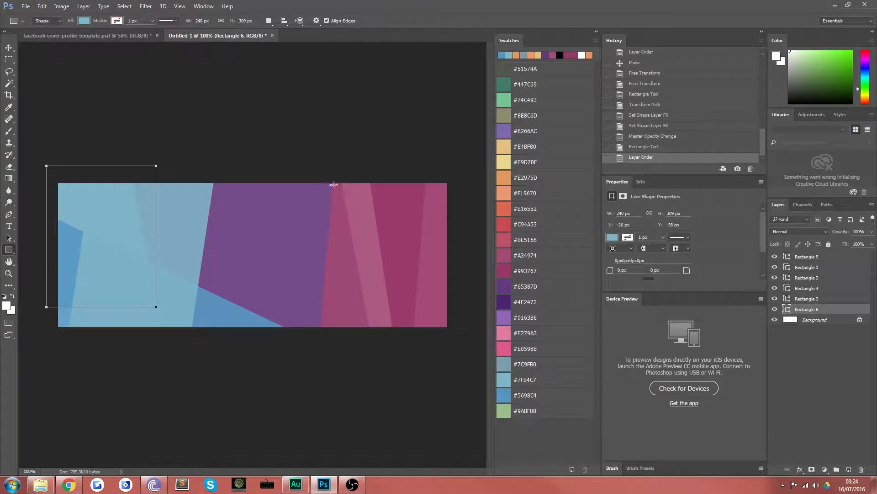
{"action": "mouse_move", "coordinate": [45, 233]}
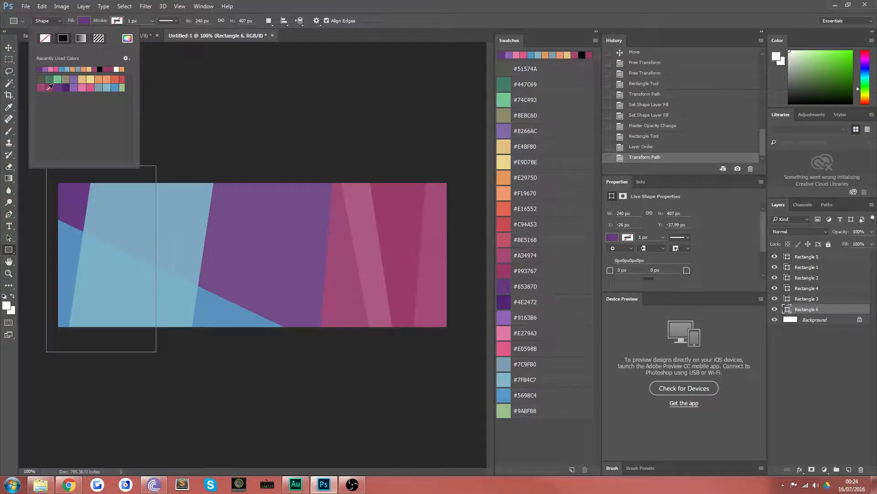
Fill the new top-left Rectangle 6 with soft green after trying grey and orange
{"action": "left_click", "coordinate": [54, 77]}
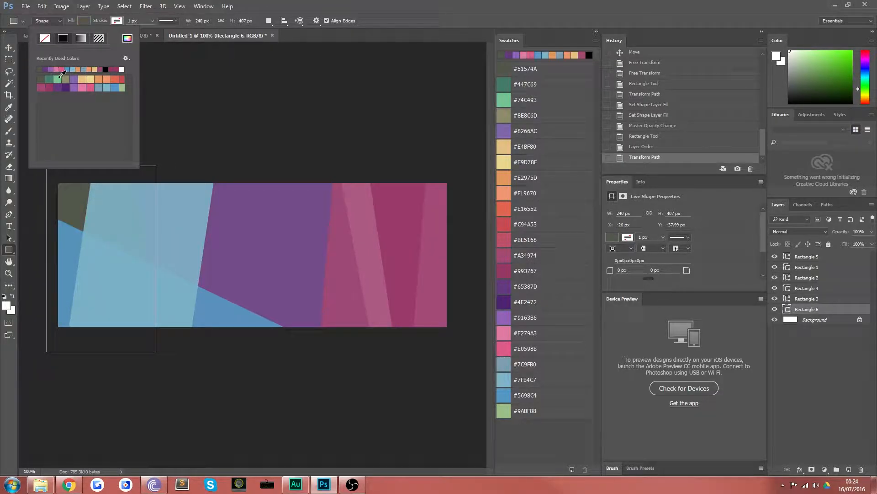
{"action": "left_click", "coordinate": [42, 68]}
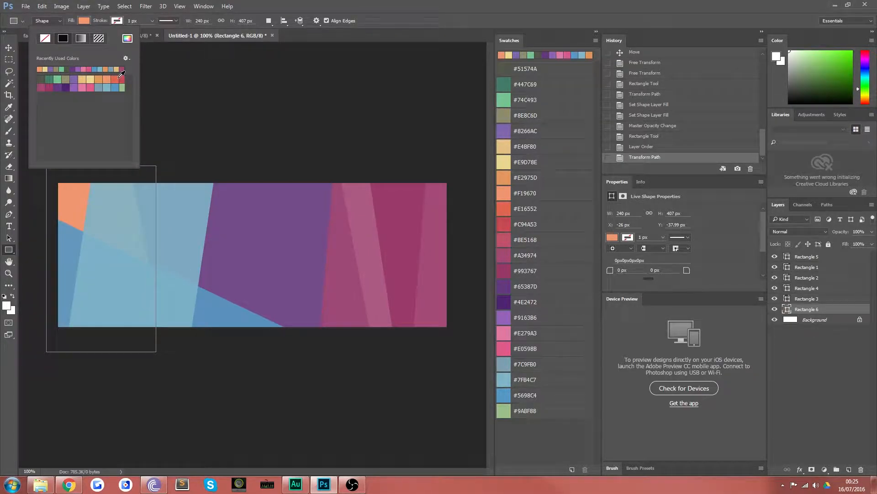
{"action": "left_click", "coordinate": [93, 77]}
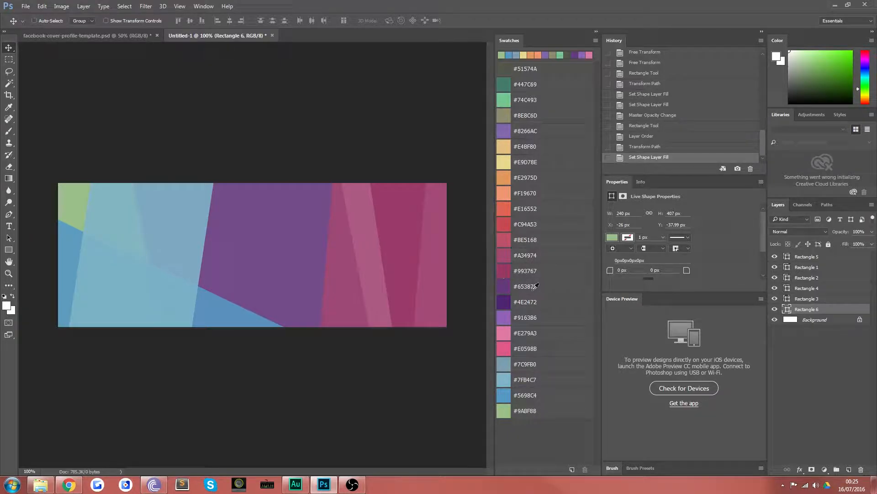
{"action": "left_click", "coordinate": [806, 288]}
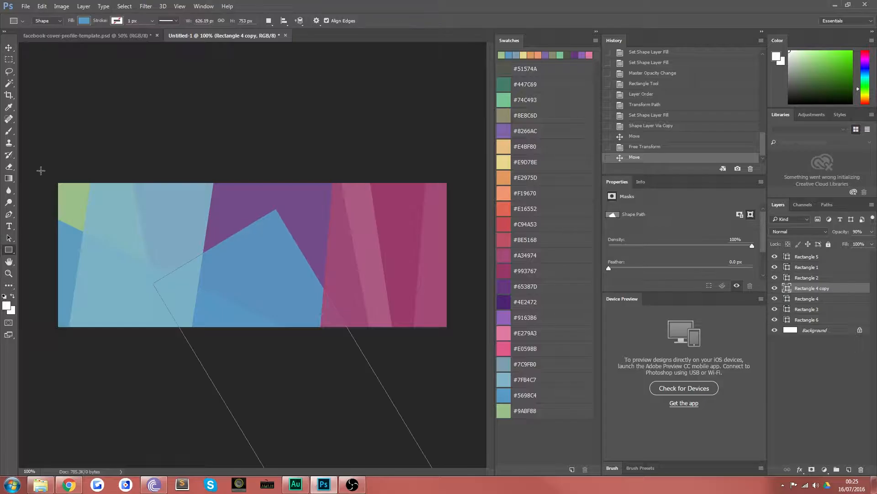
Recolour the duplicated centre rectangle salmon orange at 50% opacity
{"action": "left_click", "coordinate": [84, 22]}
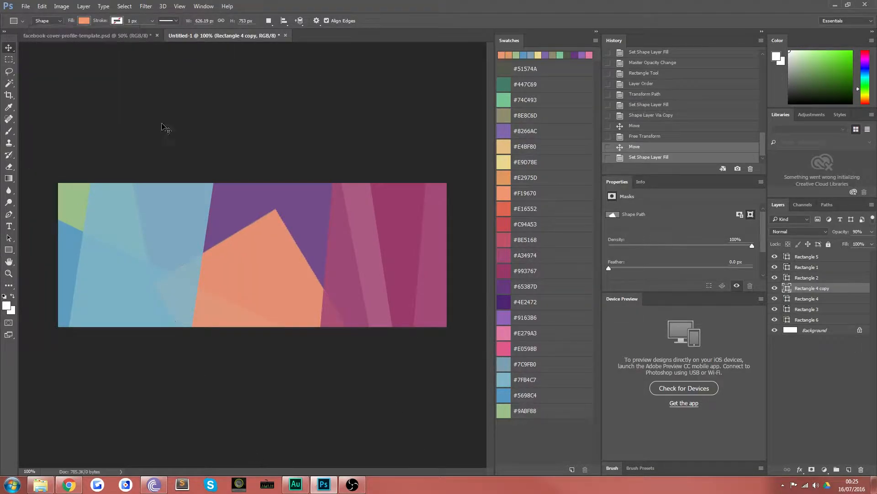
{"action": "left_click", "coordinate": [9, 32]}
{"action": "type", "text": "50"}
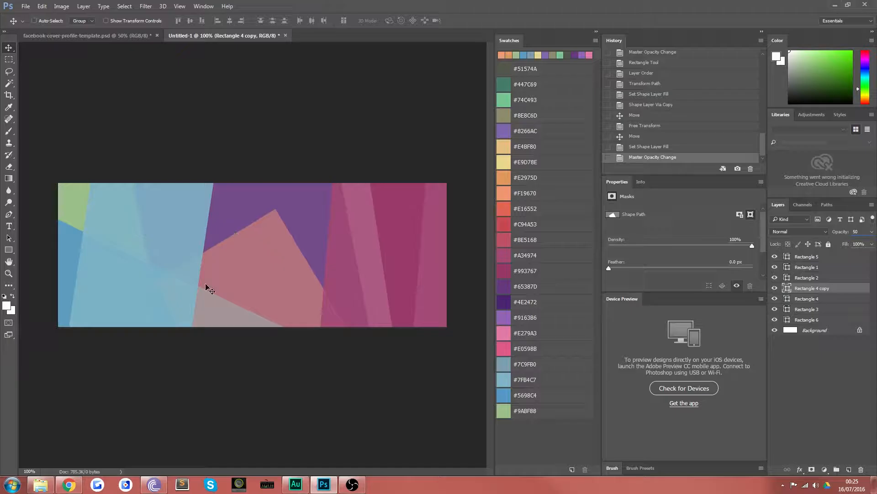
{"action": "mouse_move", "coordinate": [676, 239]}
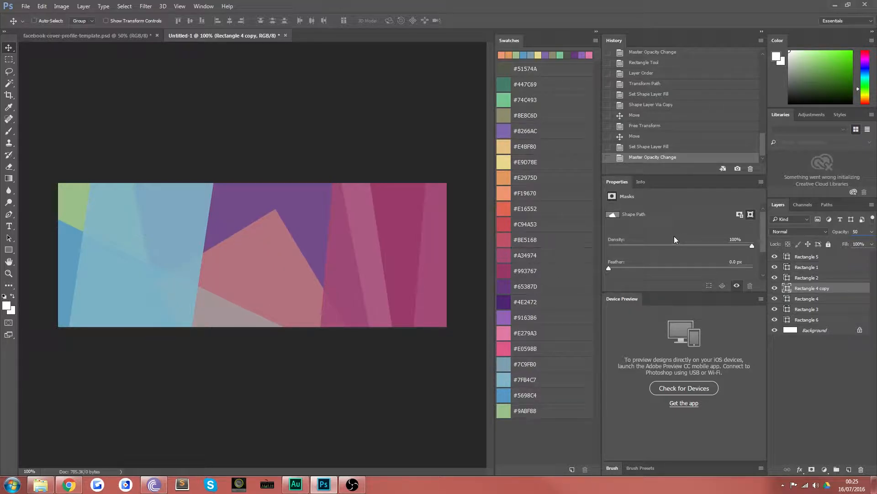
Free Transform Rectangle 4 copy into a tall slanted band through the middle
{"action": "left_click", "coordinate": [859, 232]}
{"action": "type", "text": "75"}
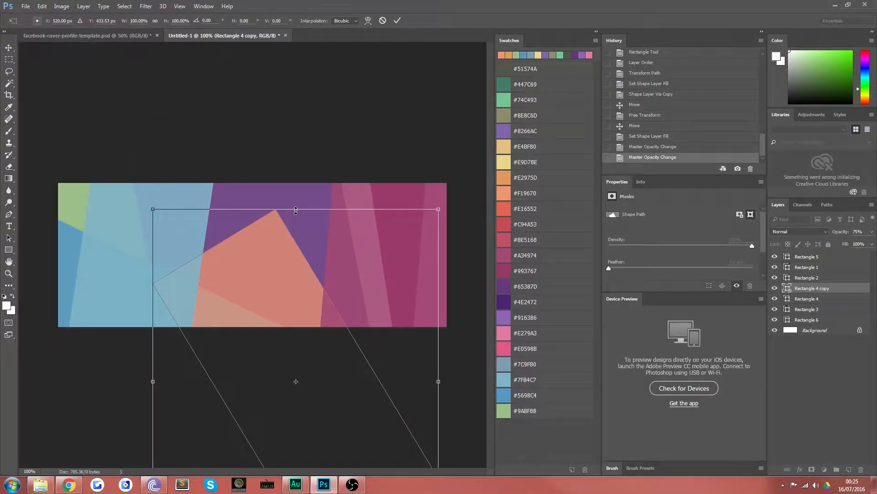
{"action": "left_click", "coordinate": [397, 21]}
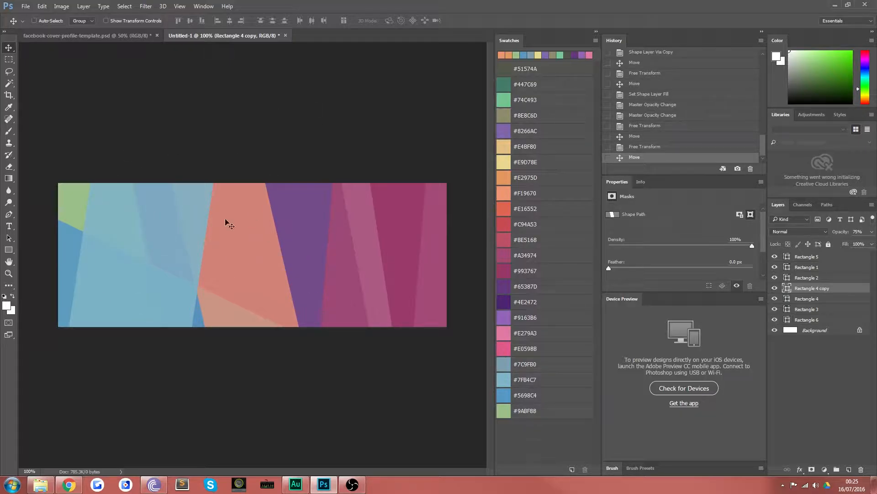
{"action": "mouse_move", "coordinate": [263, 100]}
{"action": "type", "text": "50"}
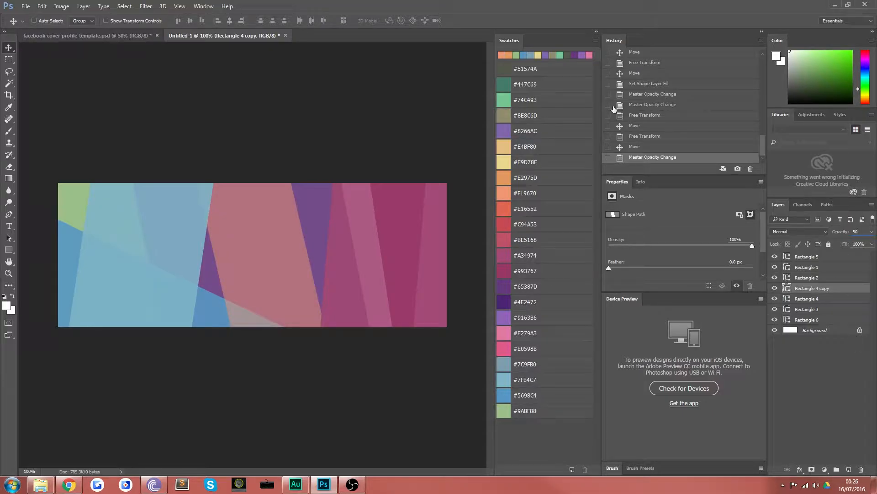
{"action": "mouse_move", "coordinate": [97, 3]}
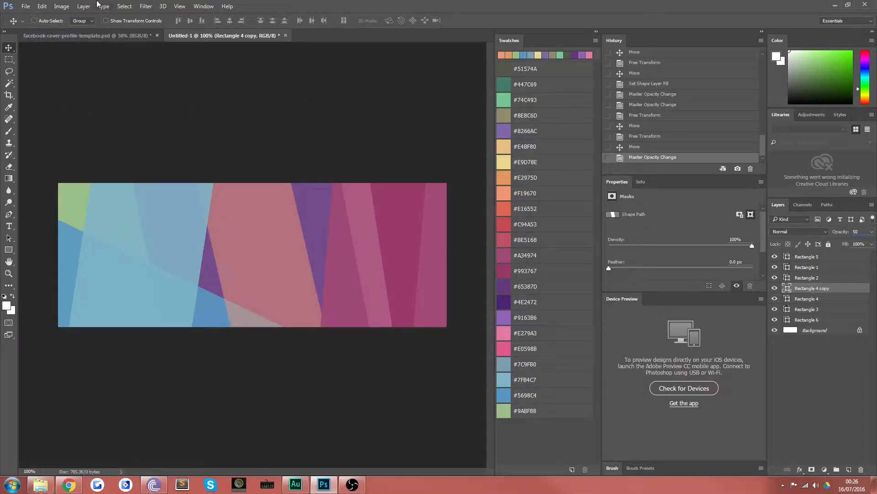
Bring the template's o copy logo and SOCIAL MEDIA COVER IMAGE text layers into Untitled-1
{"action": "left_click", "coordinate": [67, 36]}
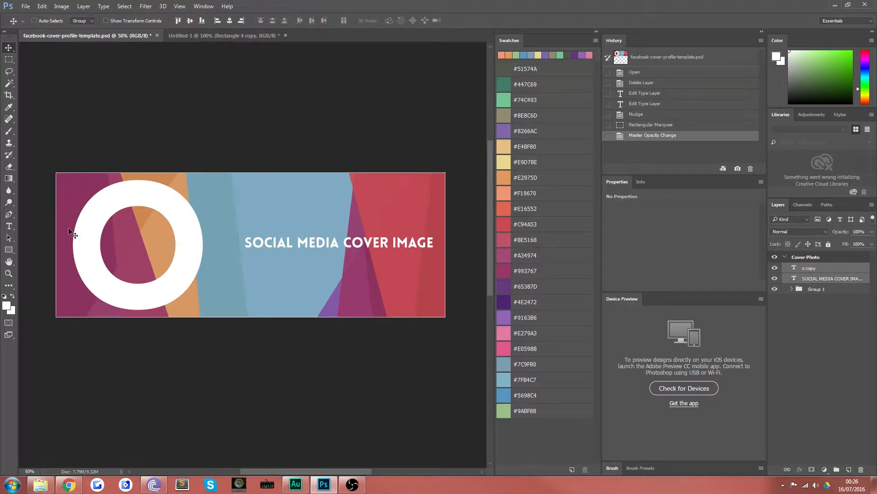
{"action": "left_click", "coordinate": [224, 36]}
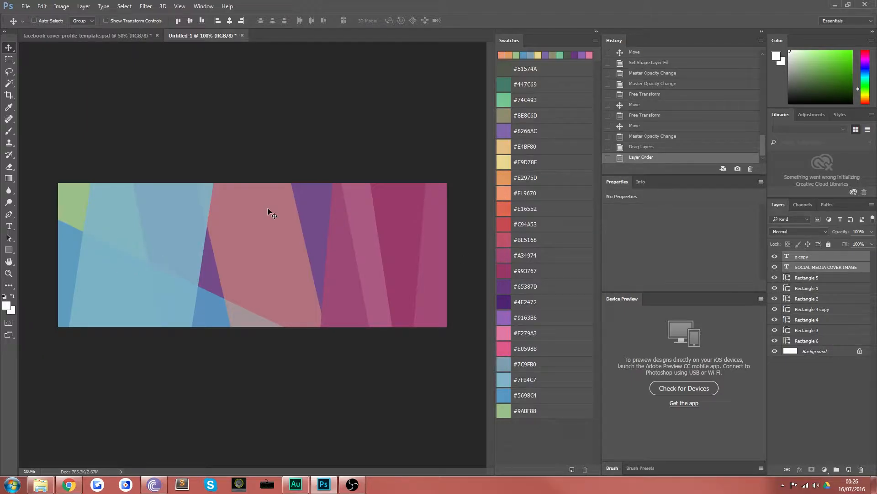
Place the white O logo on the banner's left and the cover text on its right
{"action": "left_click", "coordinate": [8, 273]}
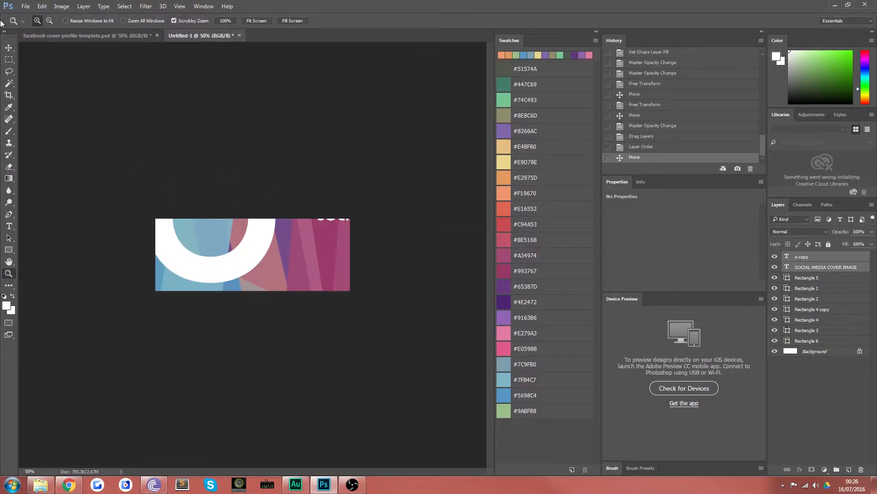
{"action": "left_click", "coordinate": [8, 47]}
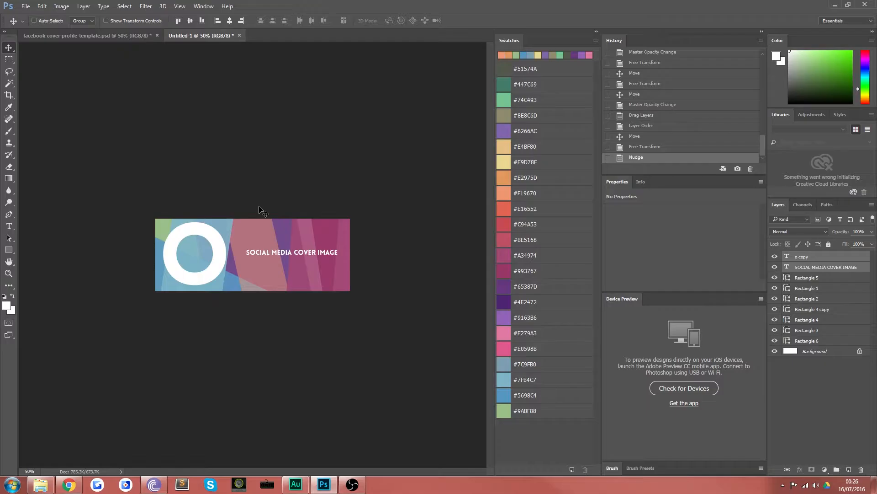
{"action": "left_click", "coordinate": [807, 288]}
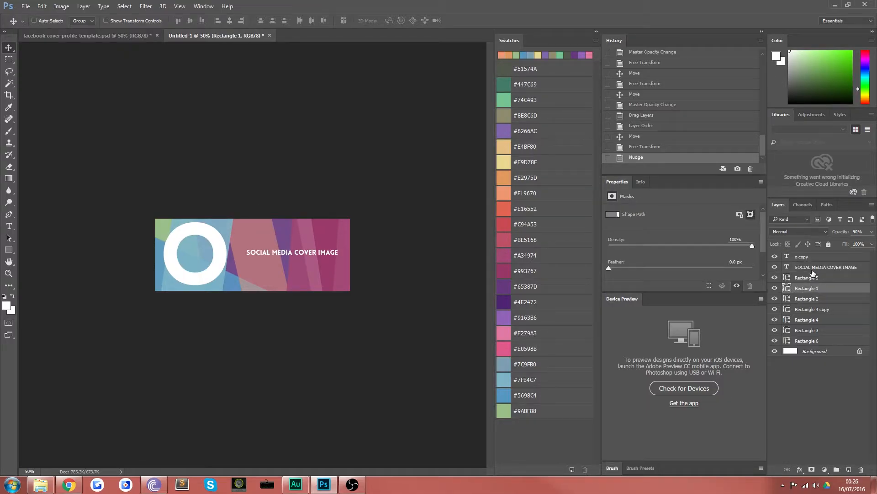
Bring the facebook-cover-profile-template.psd document back into view beside the new banner
{"action": "left_click", "coordinate": [825, 267]}
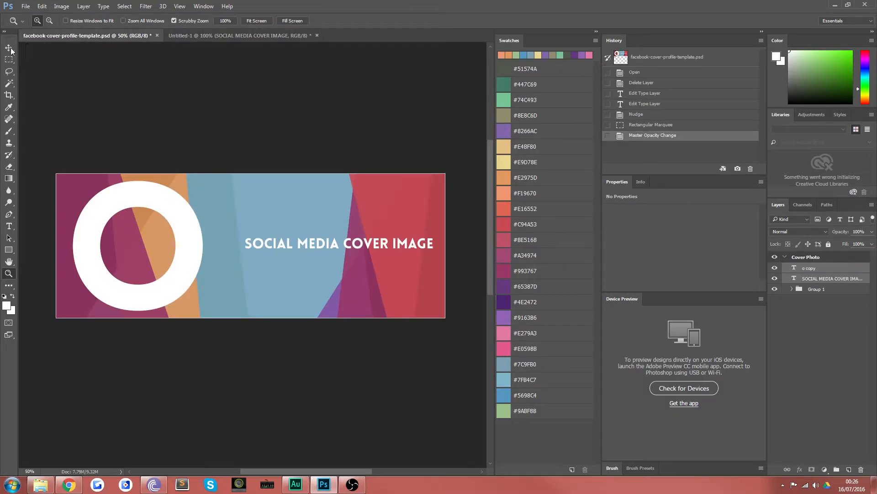
{"action": "left_click", "coordinate": [9, 47]}
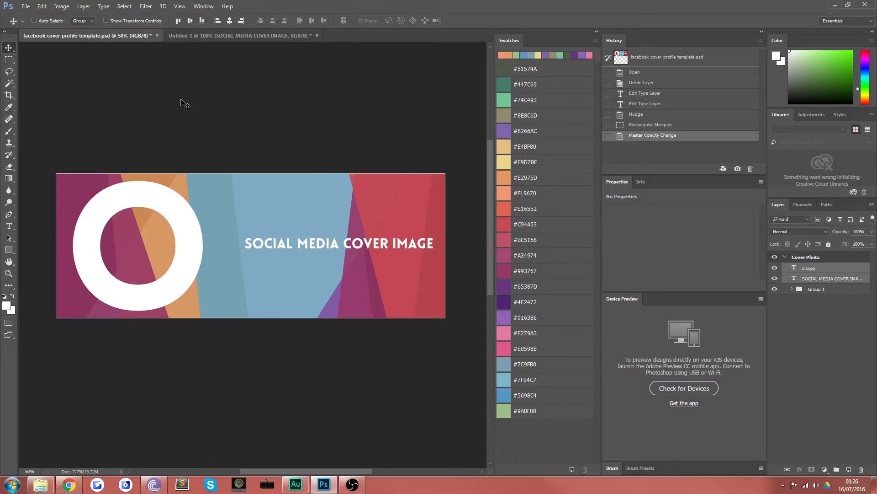
{"action": "mouse_move", "coordinate": [221, 98]}
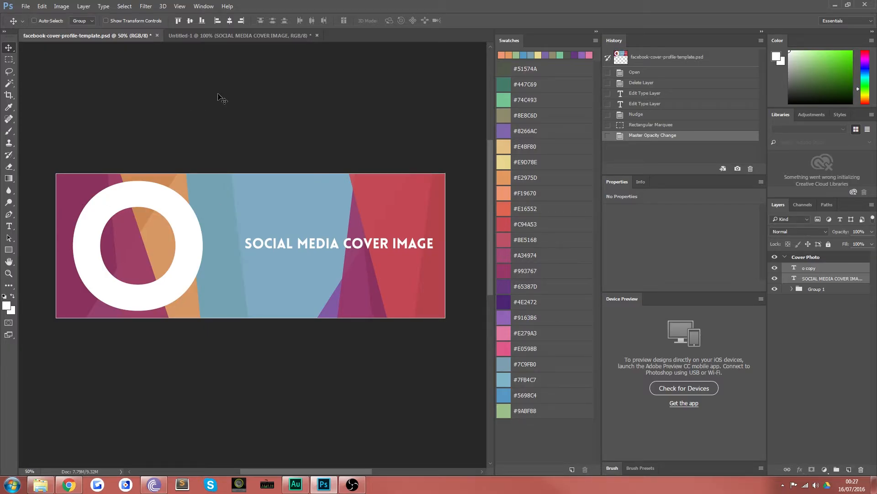
{"action": "mouse_move", "coordinate": [157, 101]}
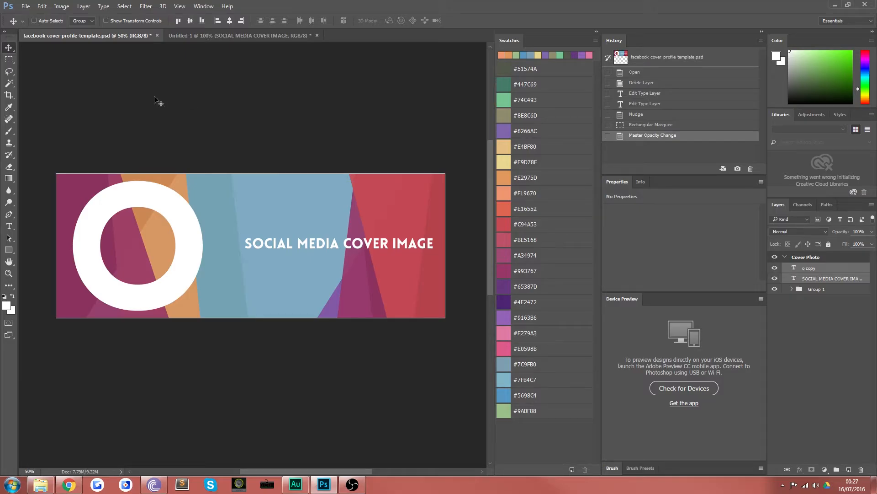